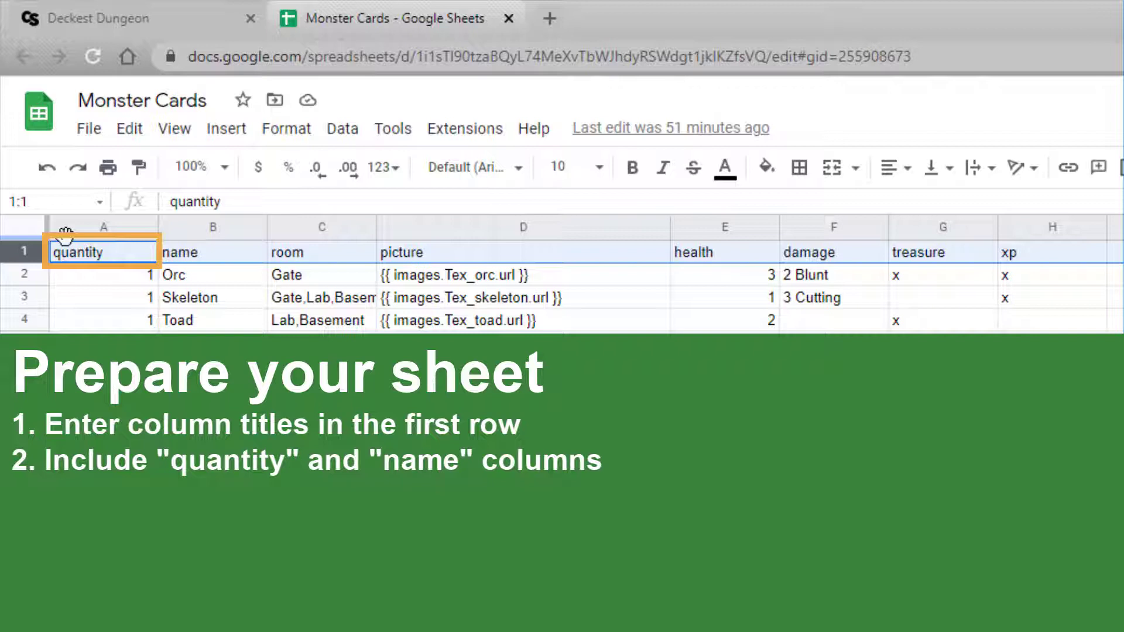
Step: Title the quantity column and freeze row 1 as the Monster Cards header row
click(212, 226)
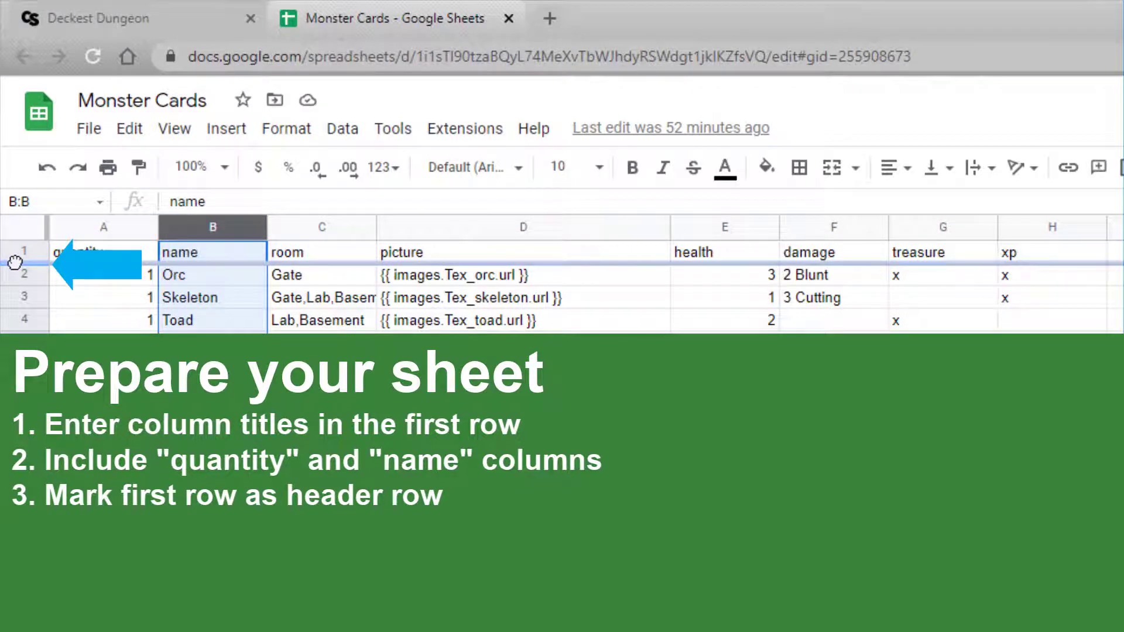
text(quantity)
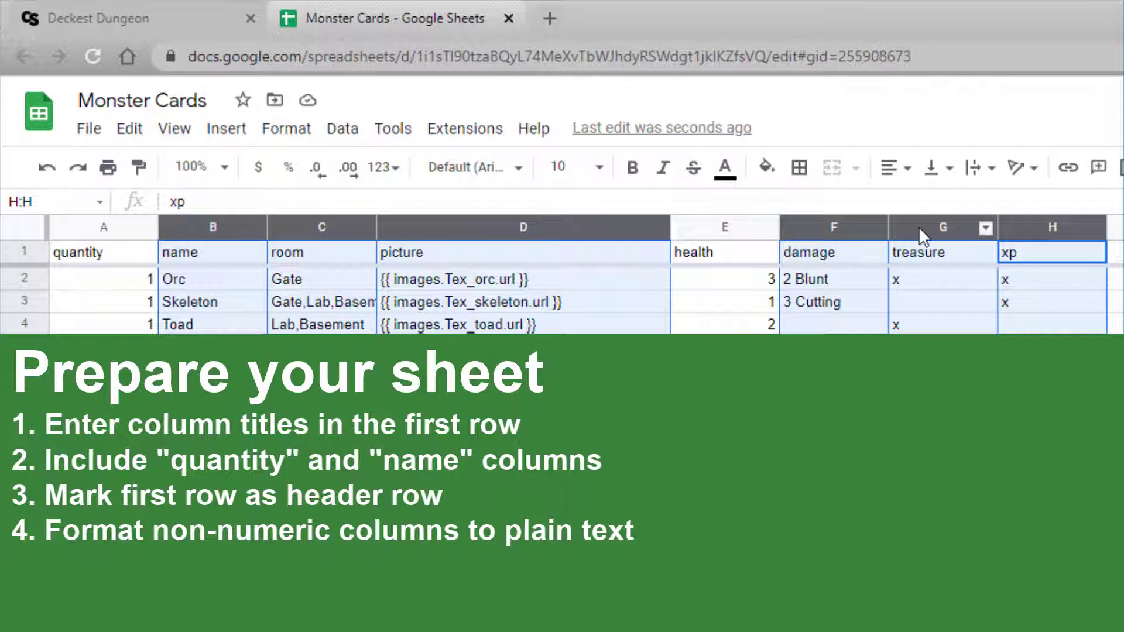
Step: Format columns B–H (name through xp) as Plain text
click(286, 129)
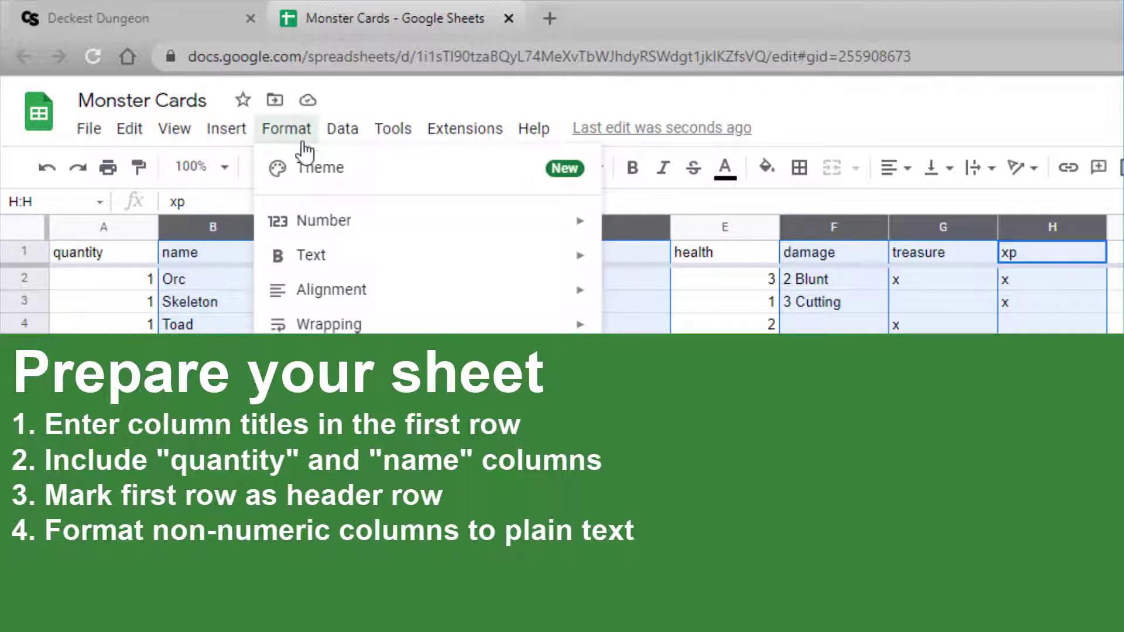
mouse_move(327, 220)
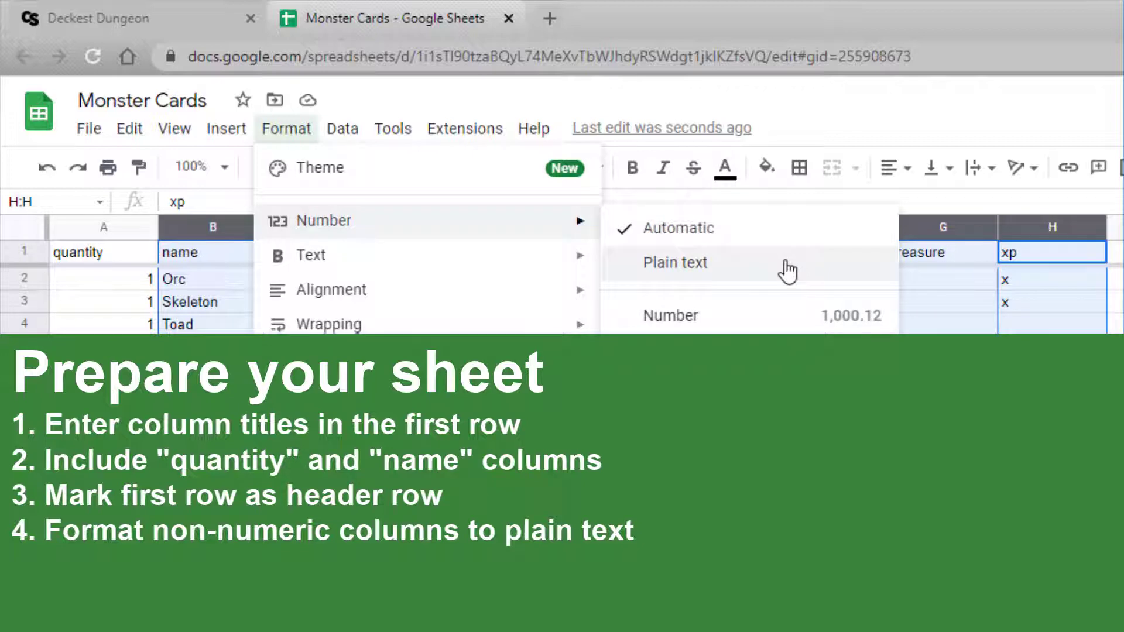
click(673, 262)
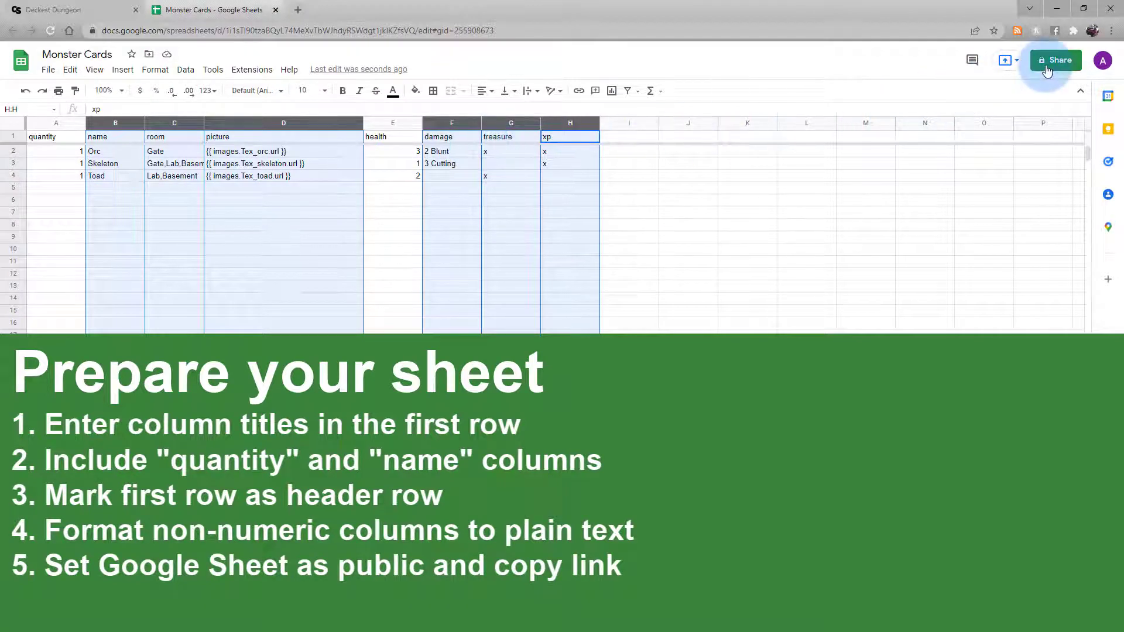
Step: Share the Monster Cards sheet with anyone who has the link
click(1054, 60)
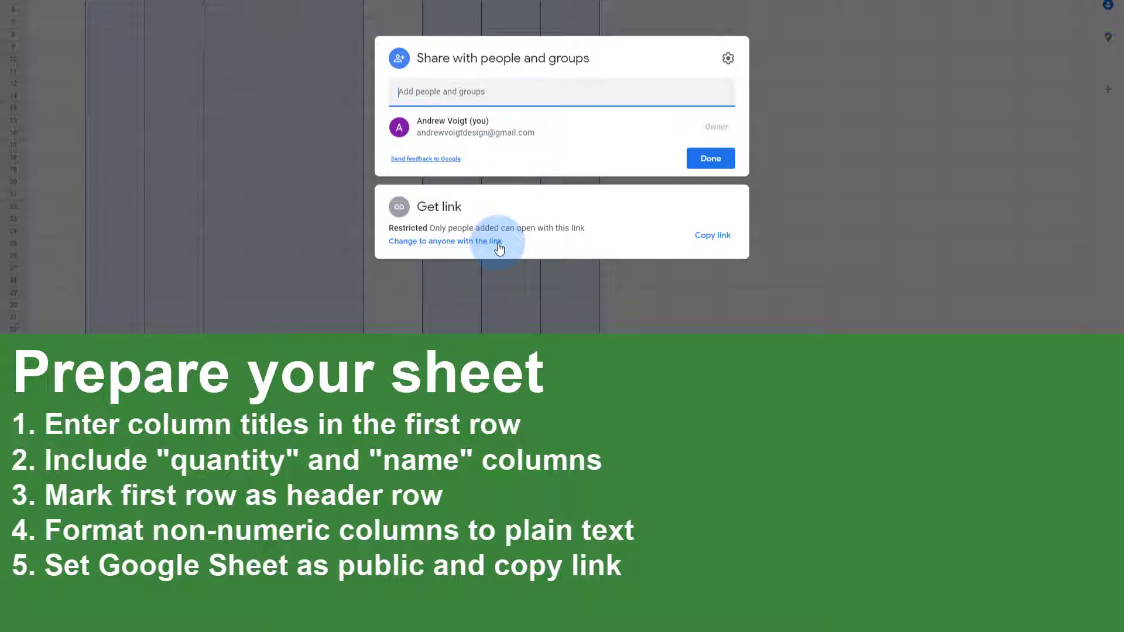
click(444, 240)
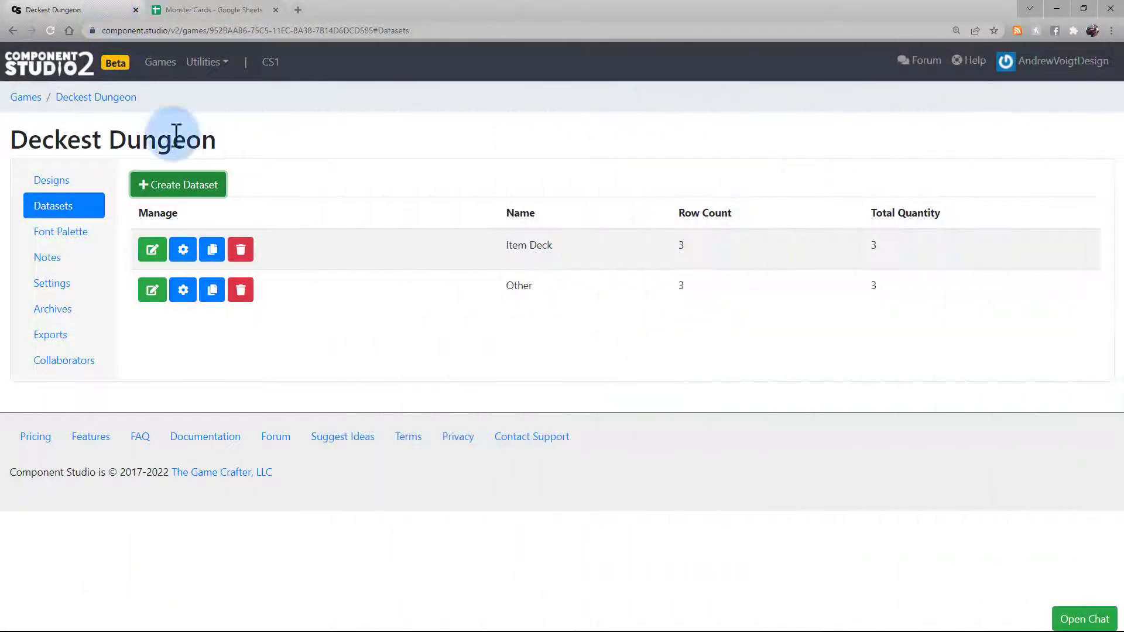
Step: Create a Deckest Dungeon dataset named 'Monsters - Google Sheets'
click(177, 184)
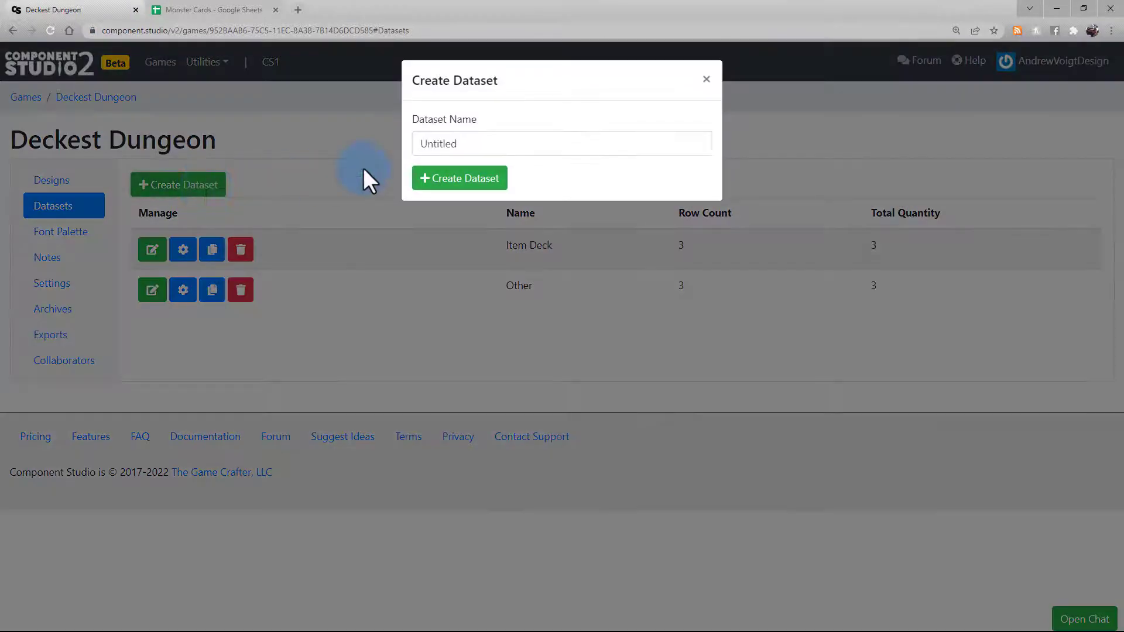
text(Monsters -)
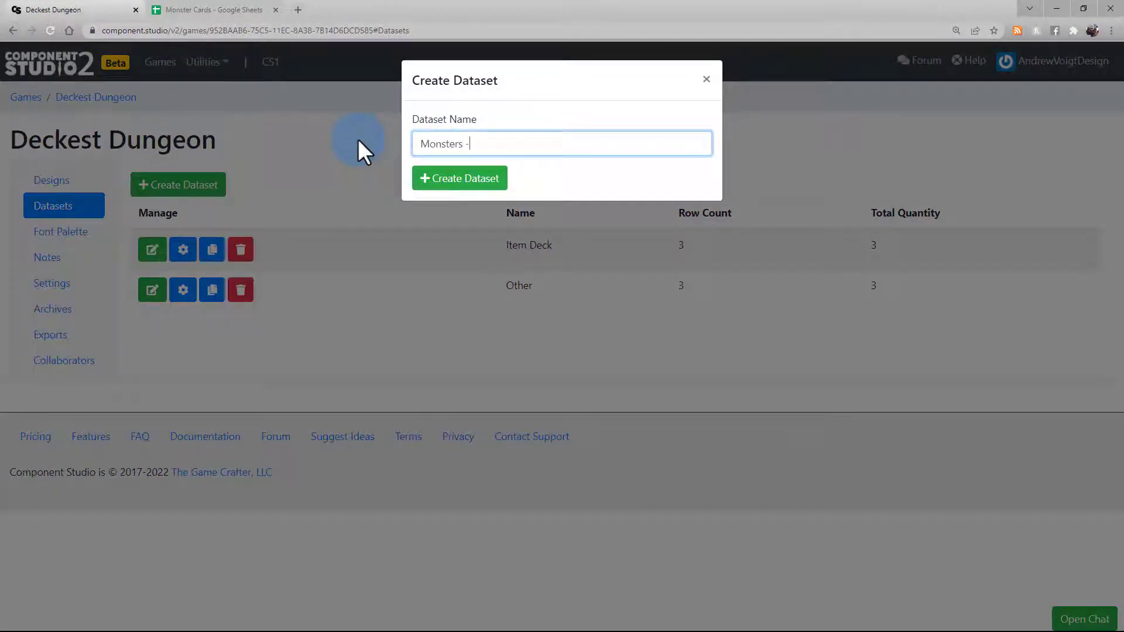
text(Google Sheets)
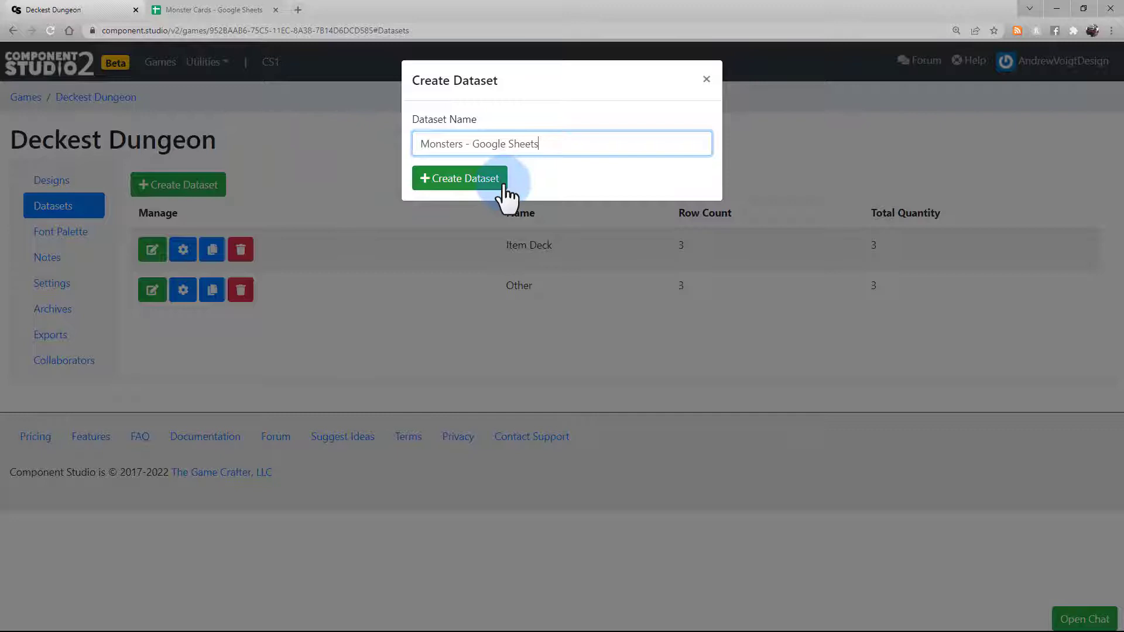
click(459, 179)
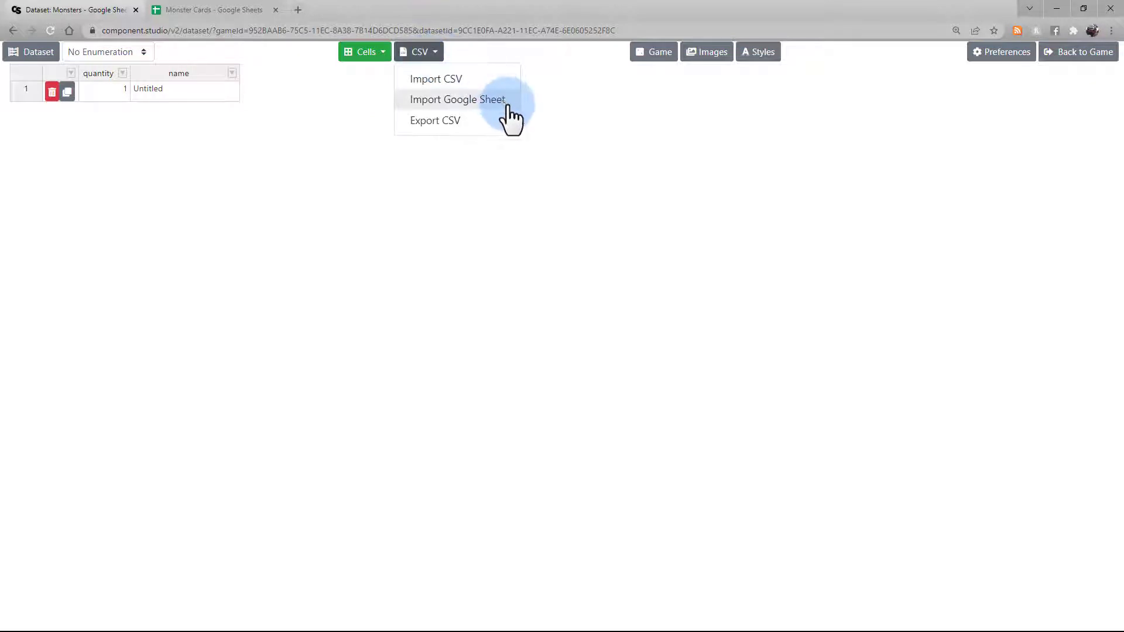
Step: Import the shared Google Sheet's Orc, Skeleton and Toad rows, replacing existing data
click(457, 99)
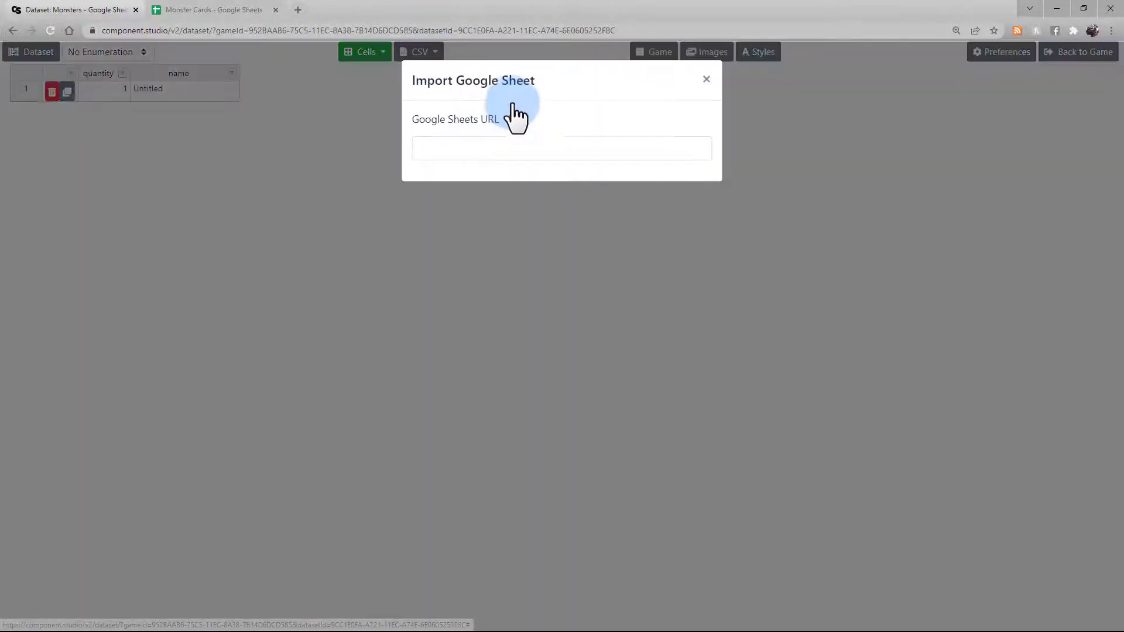
click(561, 148)
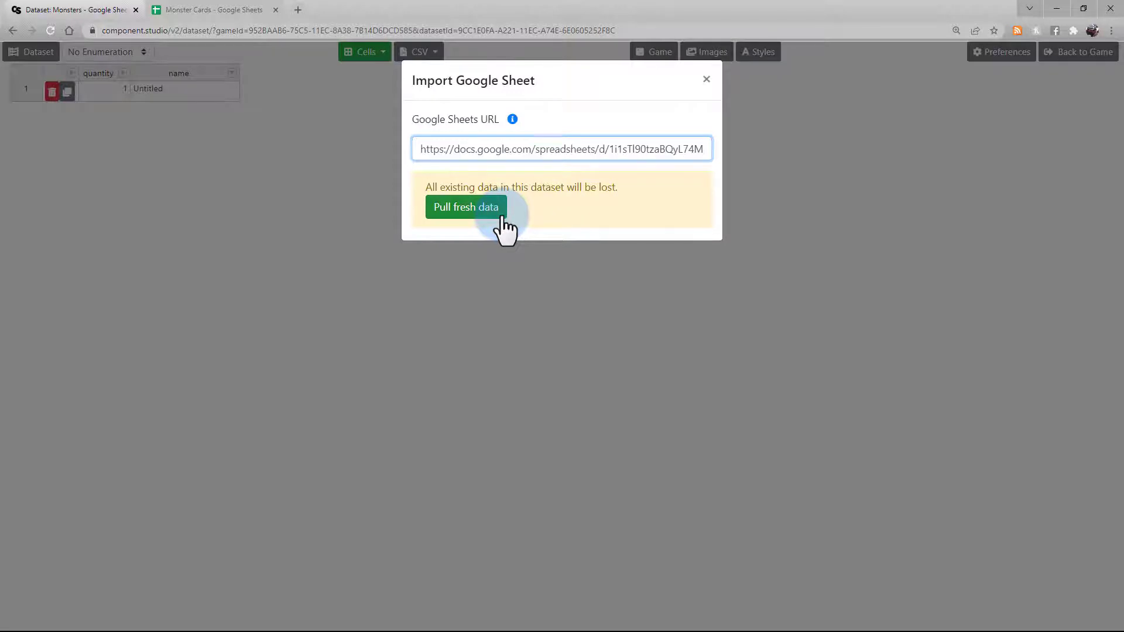
click(466, 207)
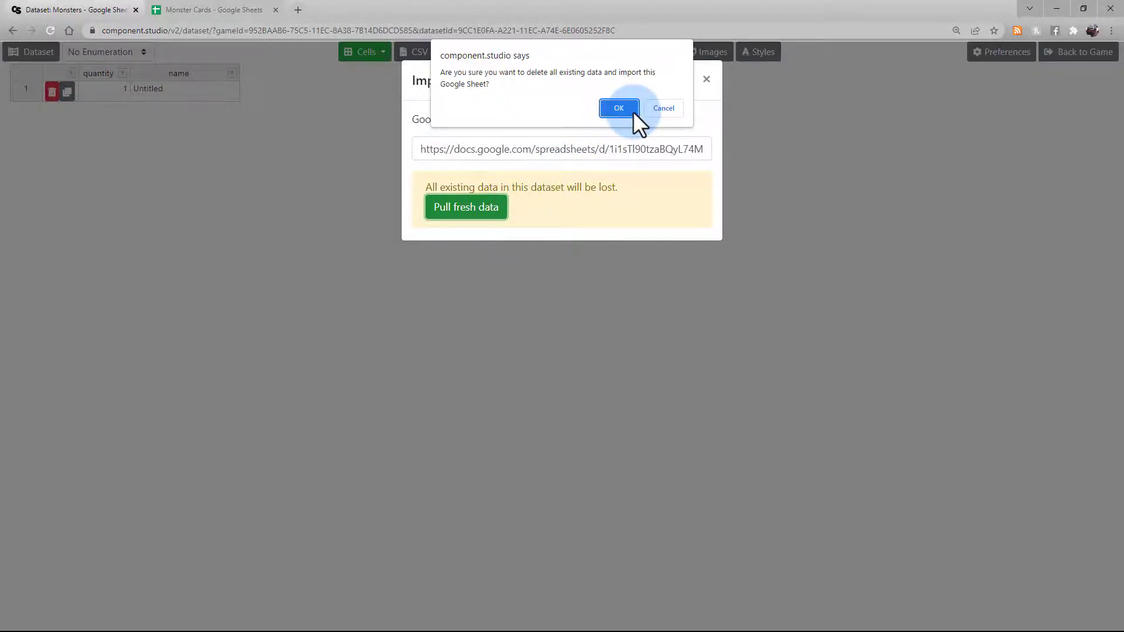
click(618, 108)
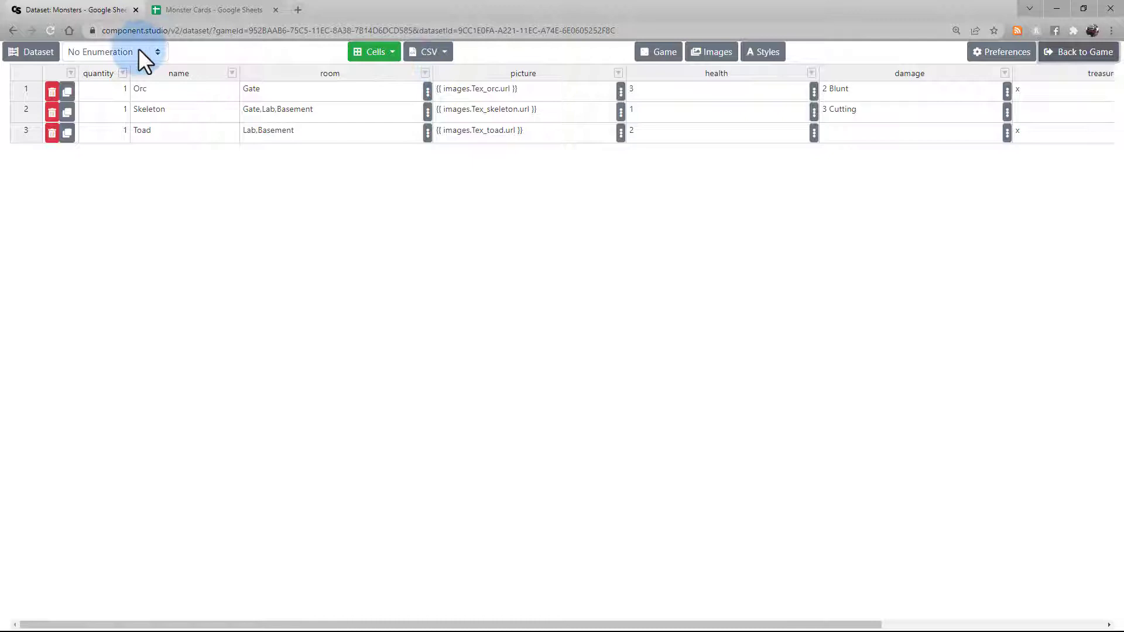
Step: Set the Monsters dataset to enumerate by room and return to the Deckest Dungeon game
click(113, 51)
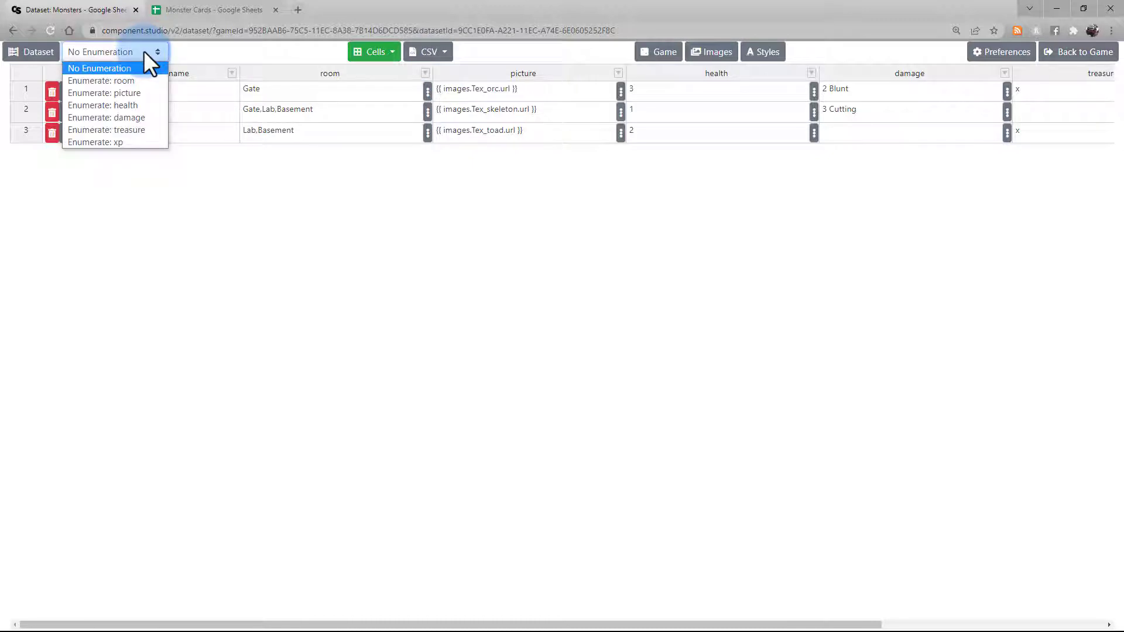
click(102, 80)
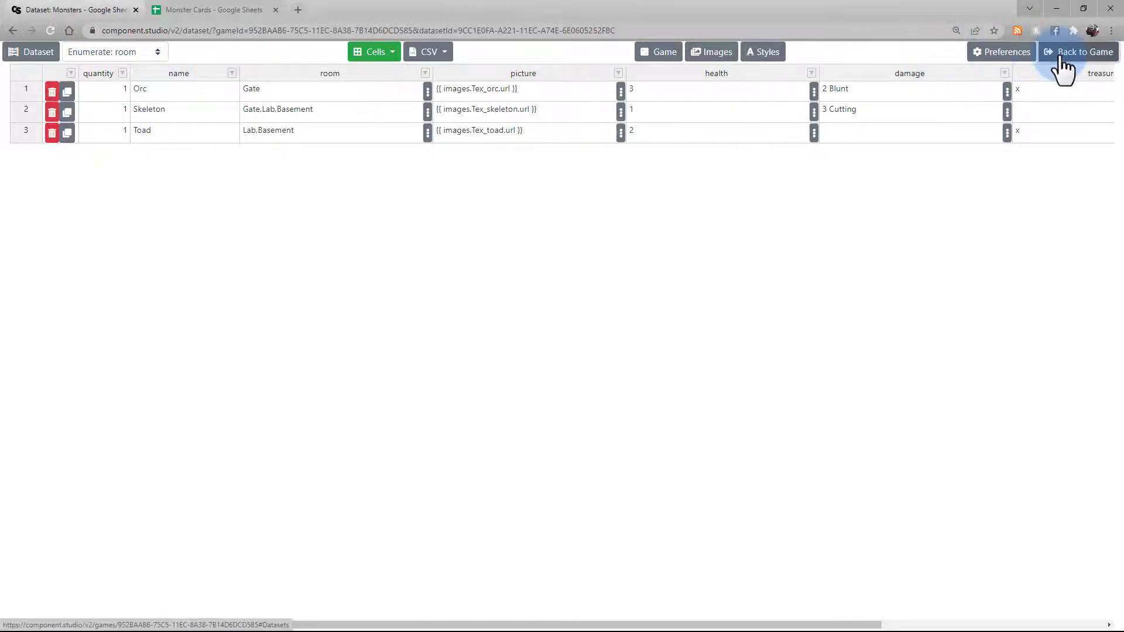
click(1082, 52)
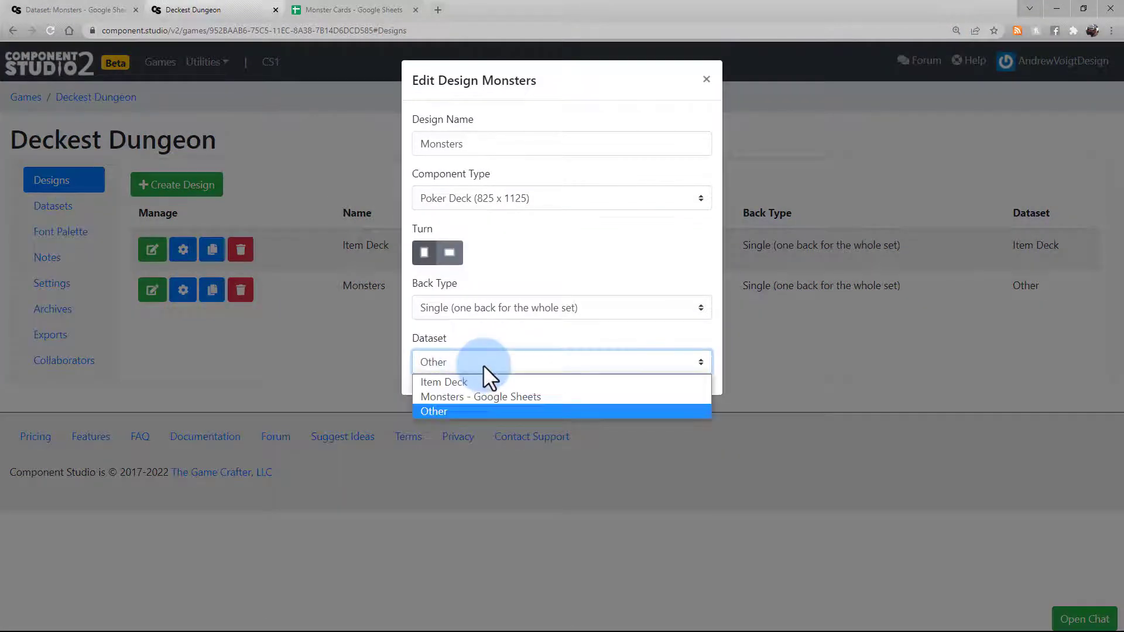
Step: Use the 'Monsters - Google Sheets' dataset for the Monsters design and preview the Skeleton and Toad cards
click(480, 397)
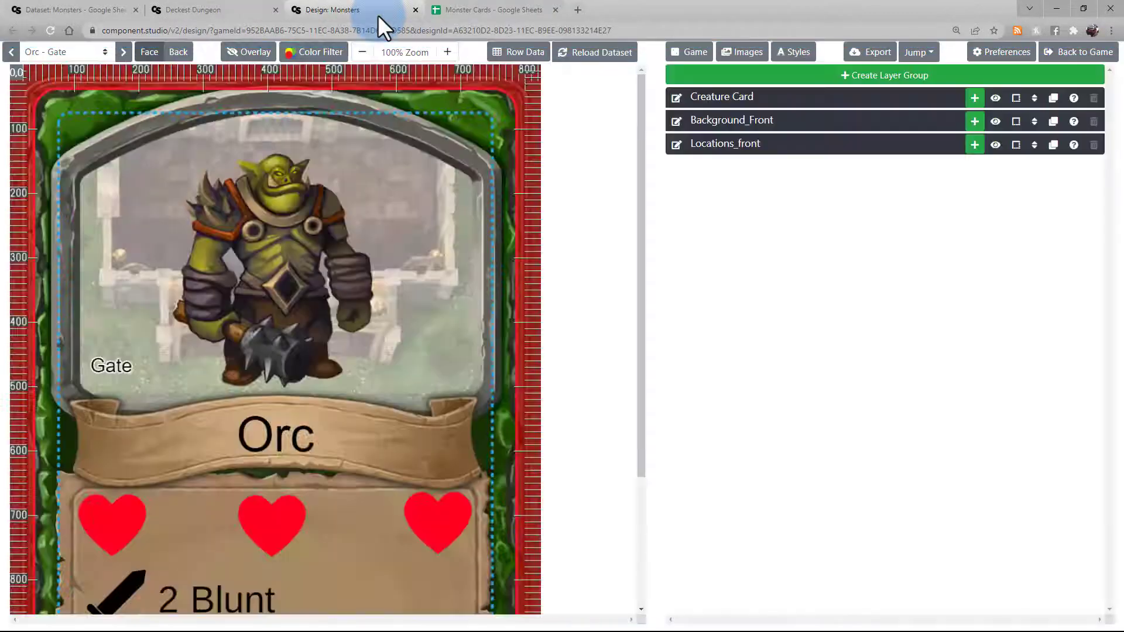
click(123, 52)
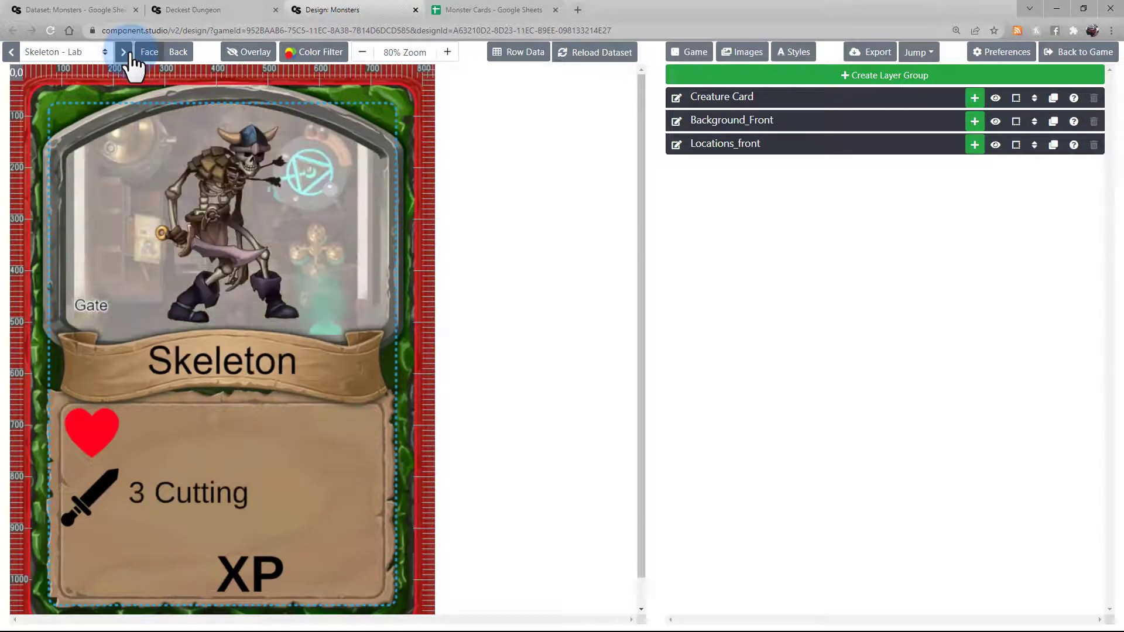
click(124, 51)
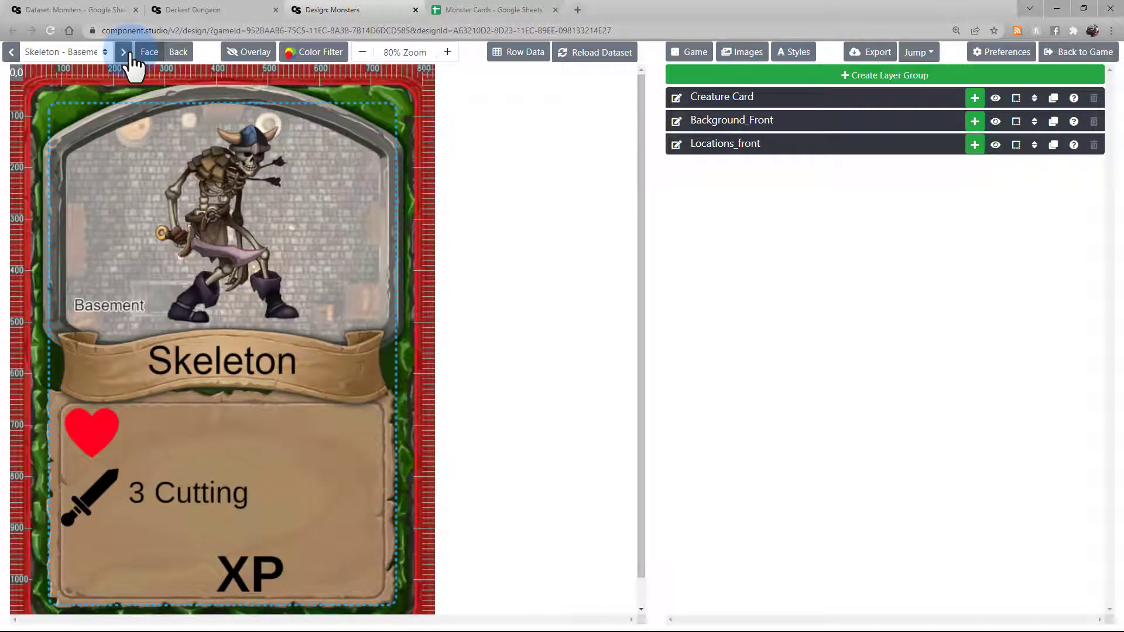
click(123, 52)
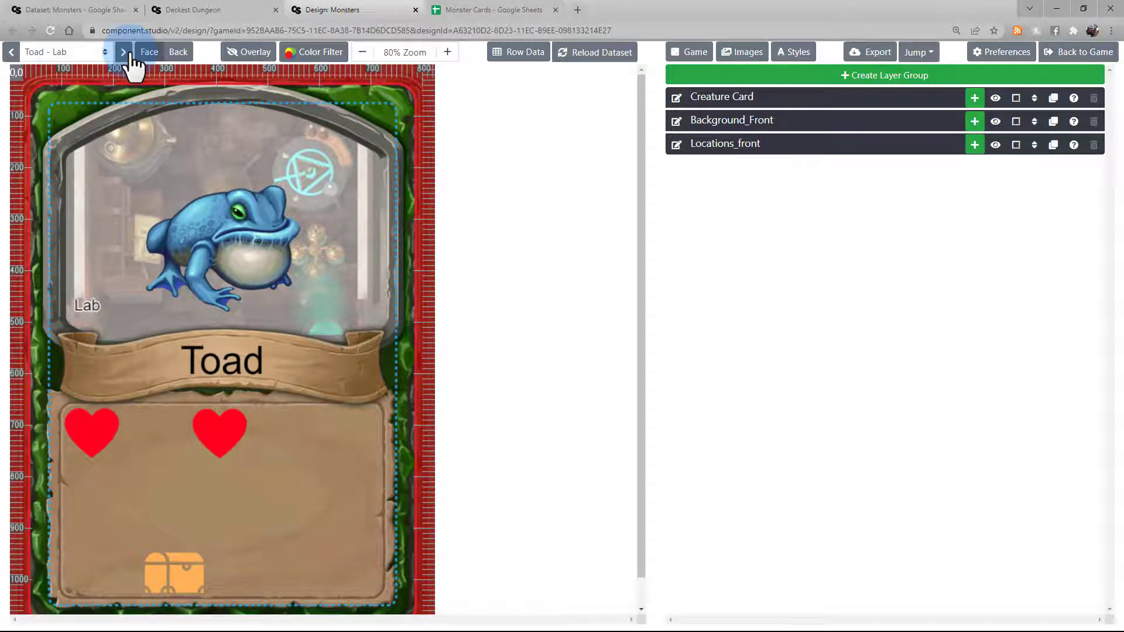
click(491, 10)
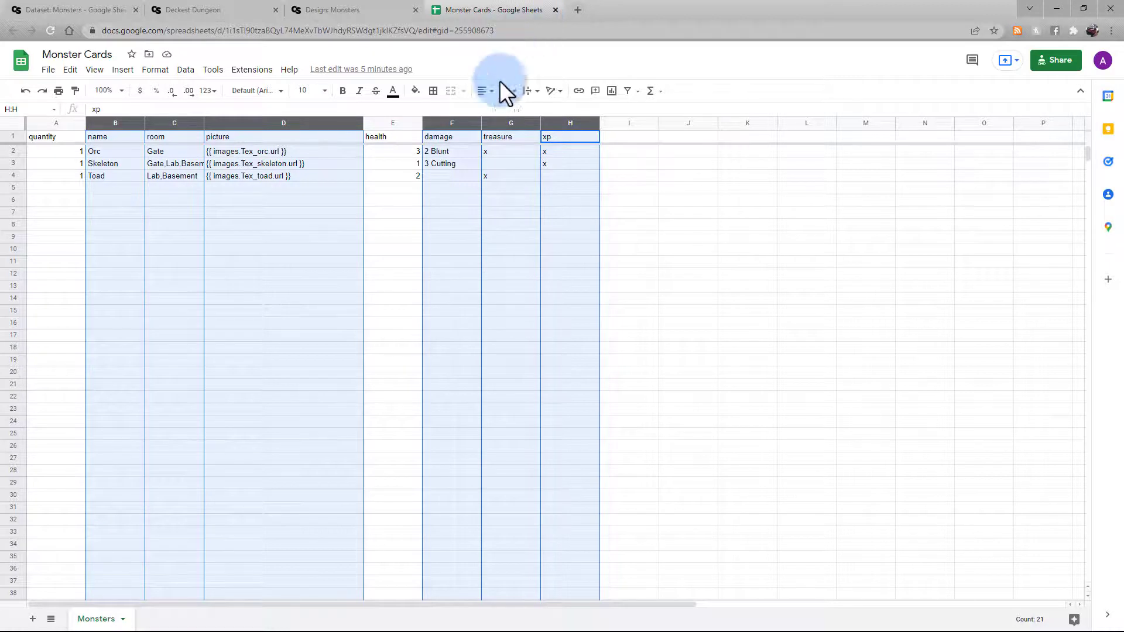
Step: Enter '1 Acid' as the Toad's damage in cell F4
click(451, 175)
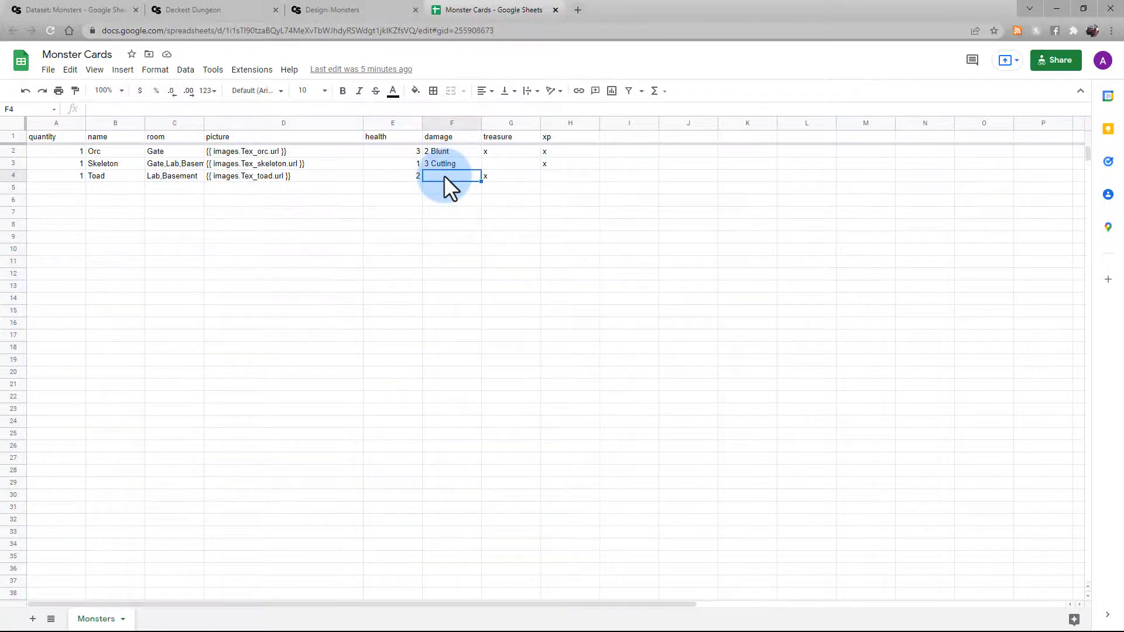
text(1 Acid)
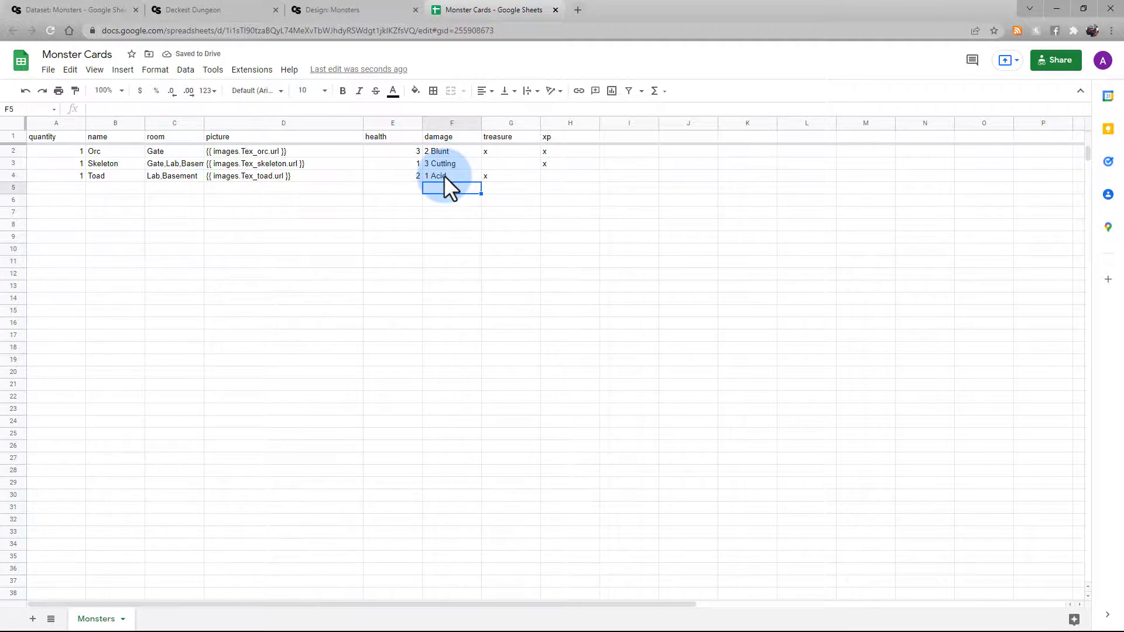
click(72, 9)
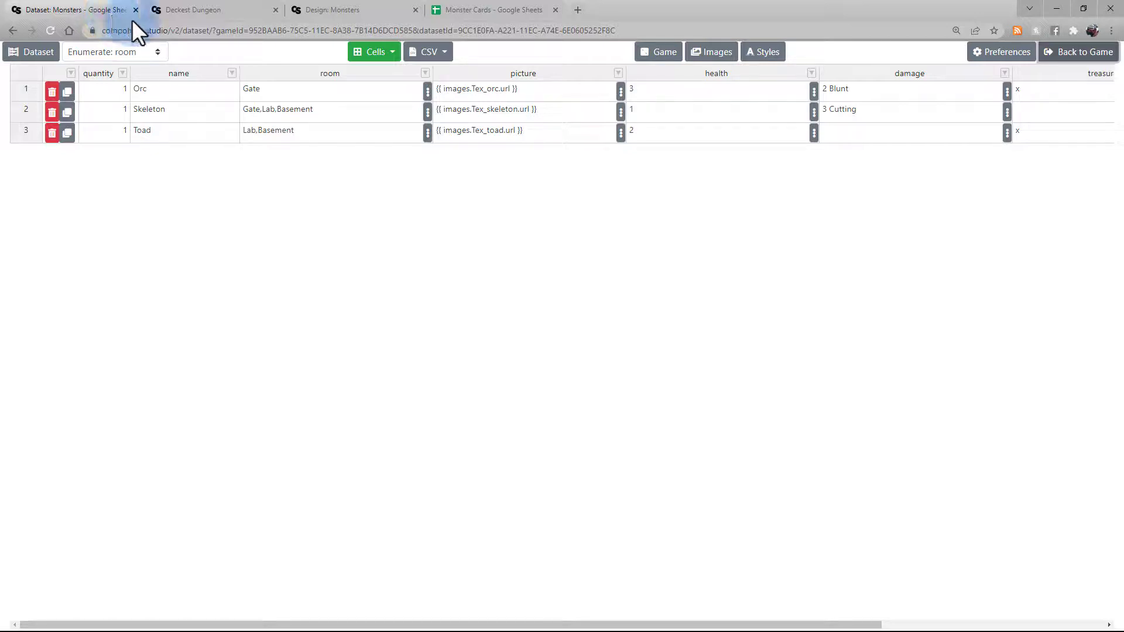
Step: Pull fresh Google Sheet data into the Monsters dataset, then return to the Monsters design
click(427, 51)
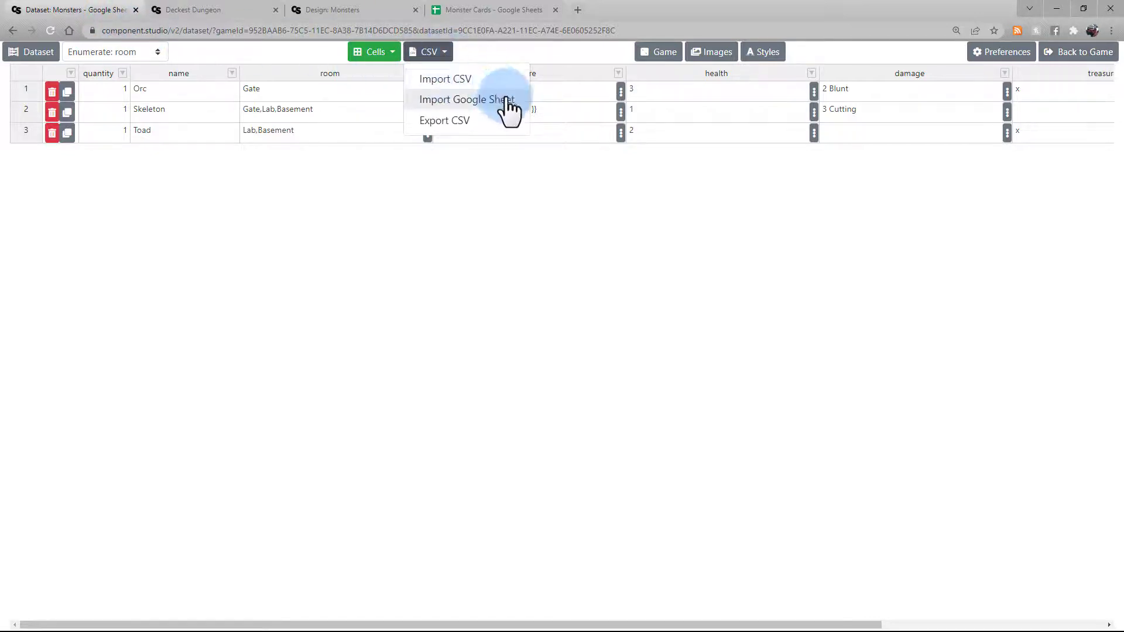
click(467, 100)
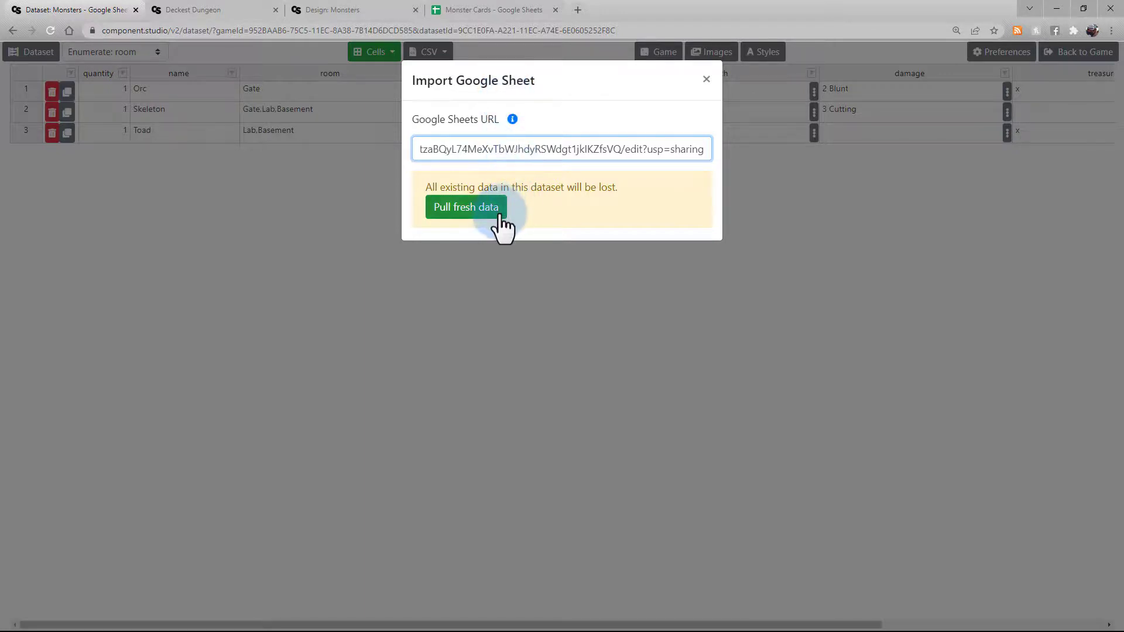
click(466, 207)
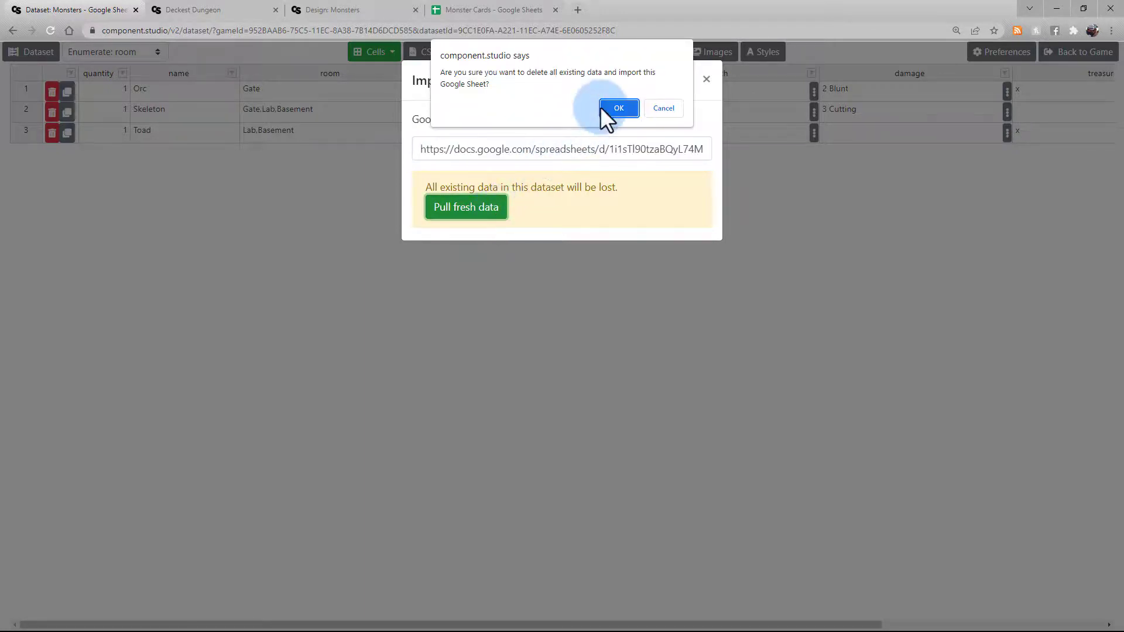
click(618, 107)
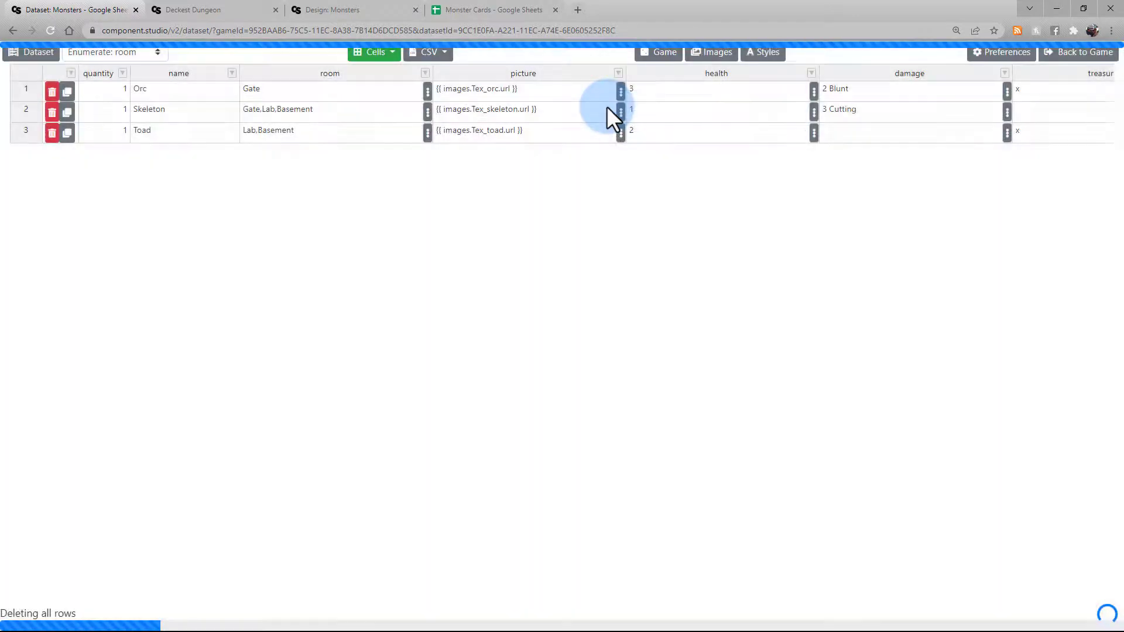
click(910, 130)
text(1 Acid)
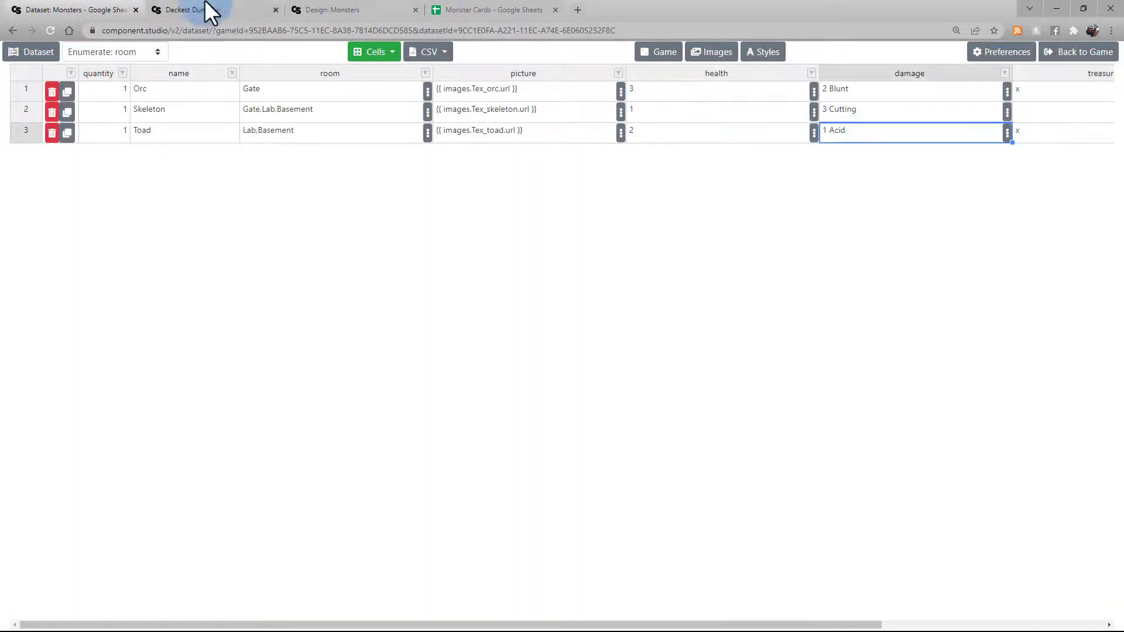
click(337, 10)
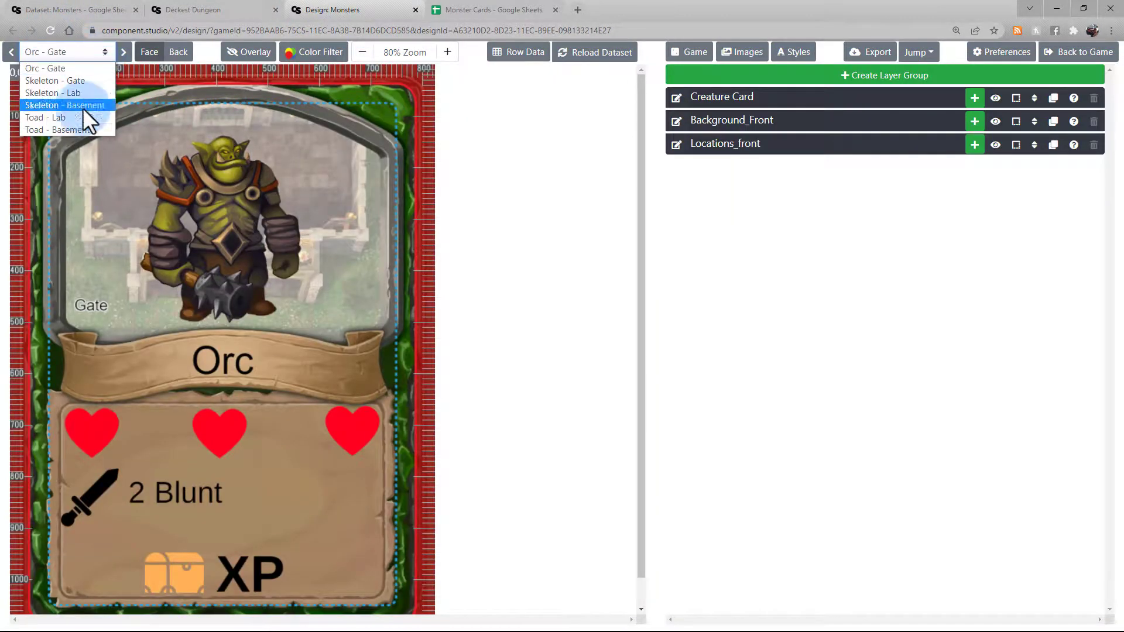
Step: Preview the Toad - Lab card showing 1 Acid damage
click(45, 118)
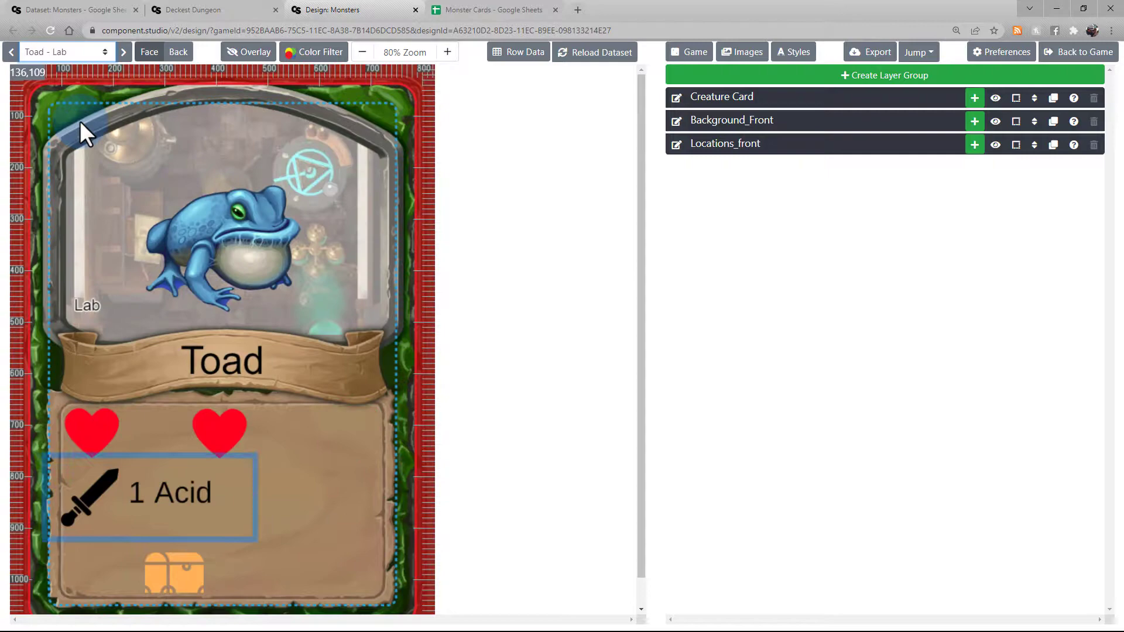